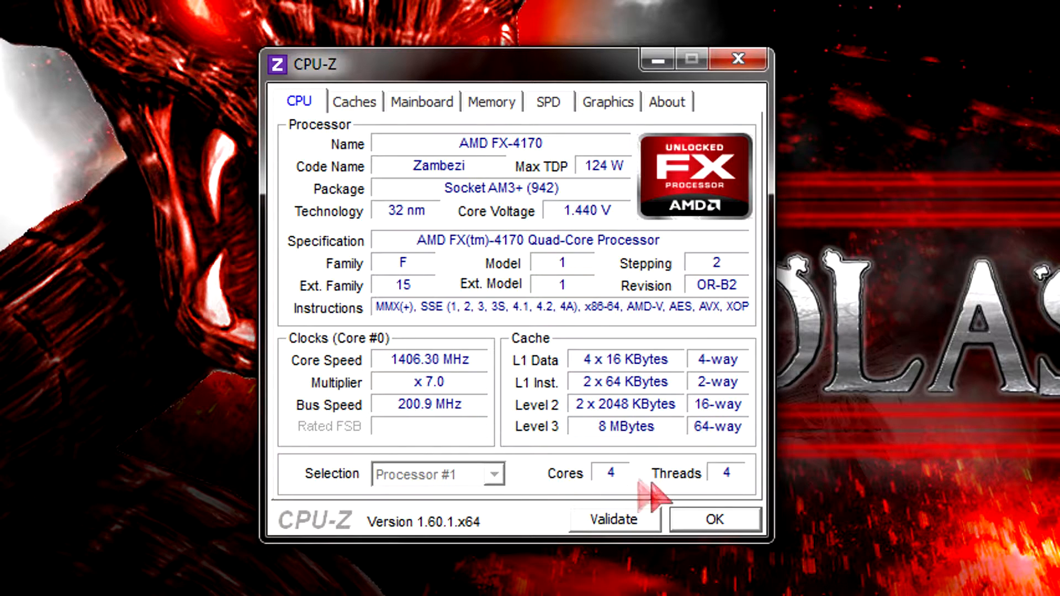
- View the Gigabyte motherboard details, then the 8 GB dual-channel DDR3 memory details
click(421, 102)
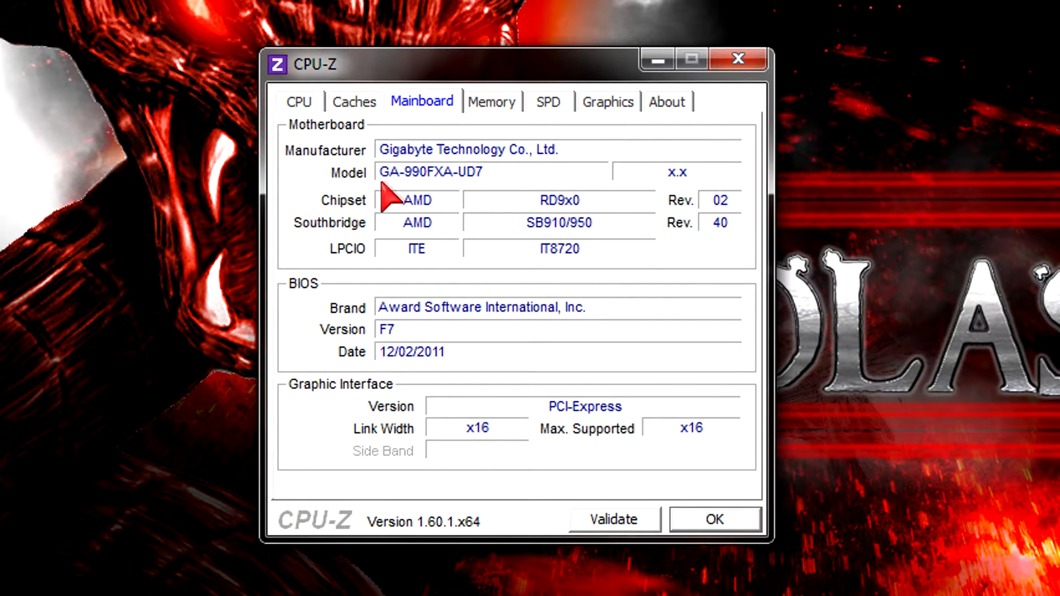
mouse_move(467, 206)
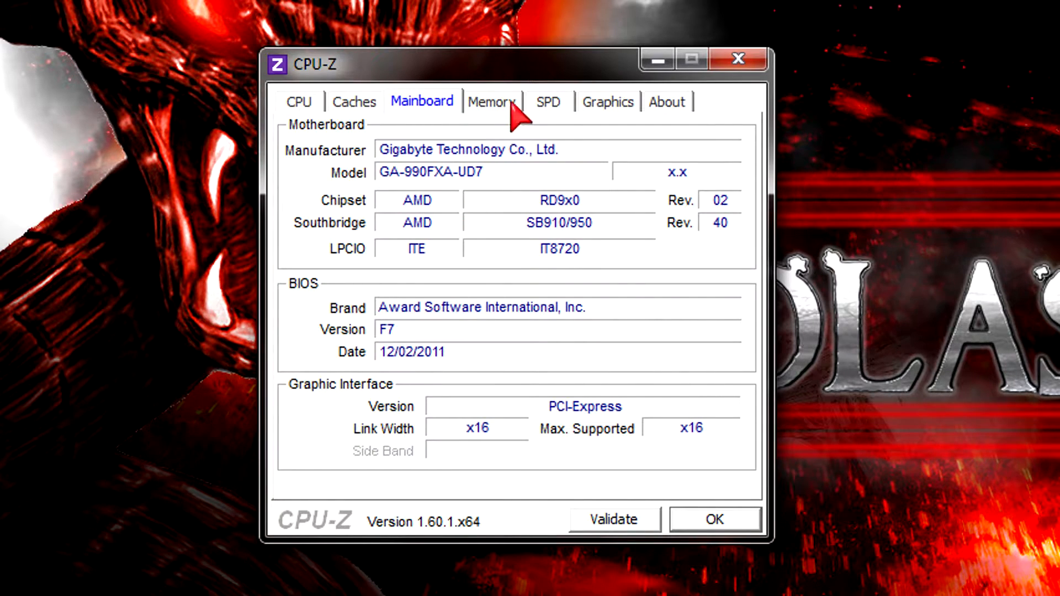
click(491, 102)
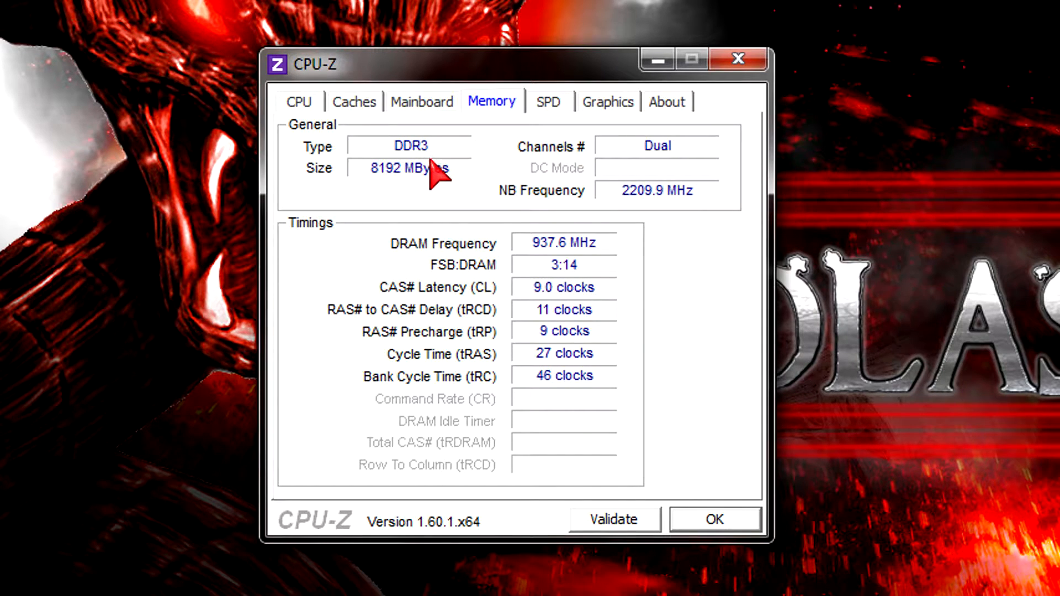
mouse_move(533, 265)
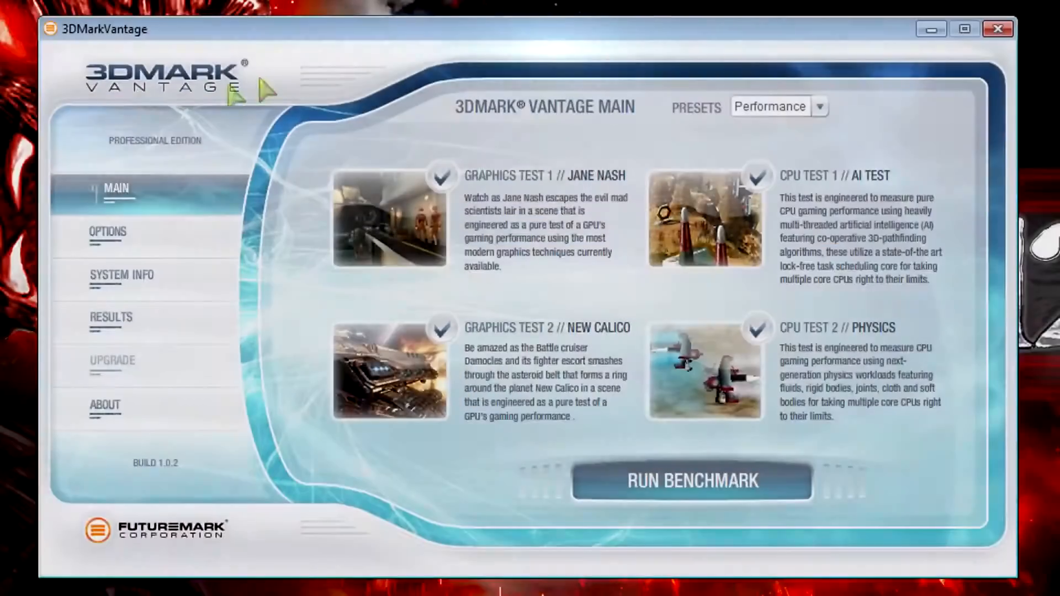
- Show the 3DMark Vantage results page with the 10441 CPU score
click(819, 106)
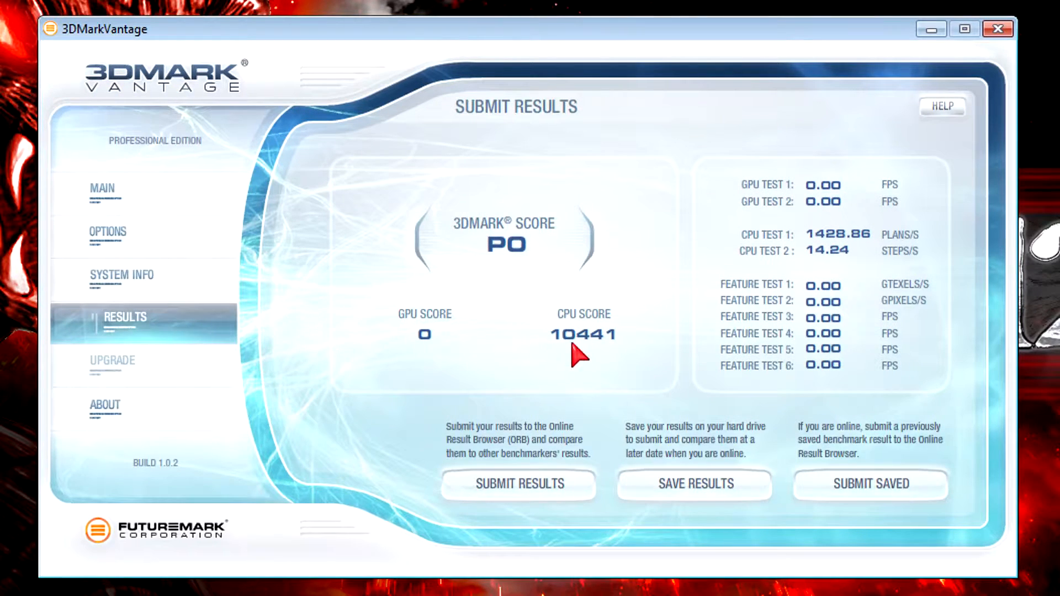
mouse_move(561, 358)
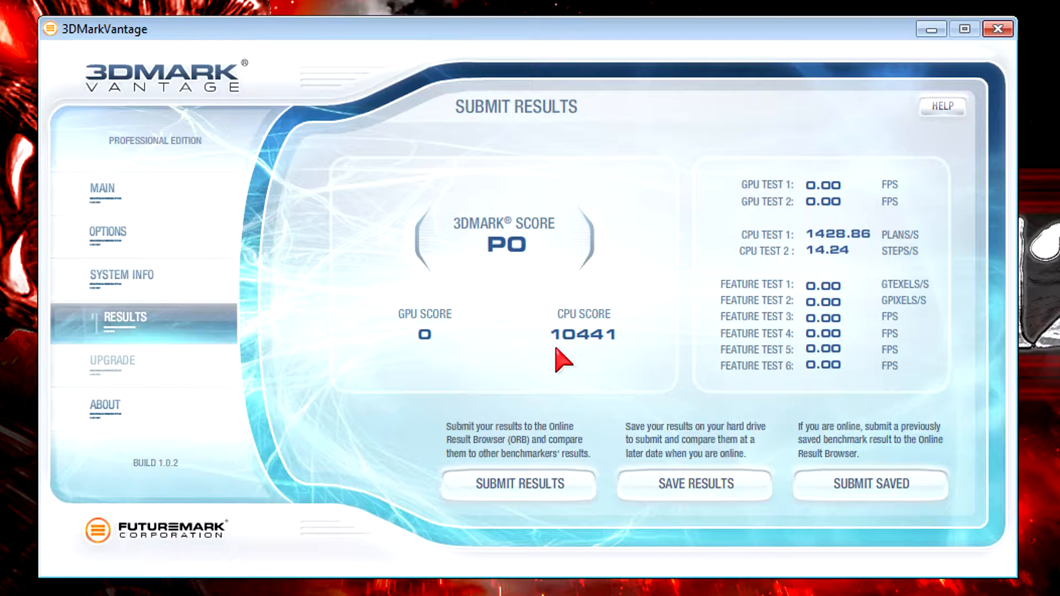
mouse_move(575, 361)
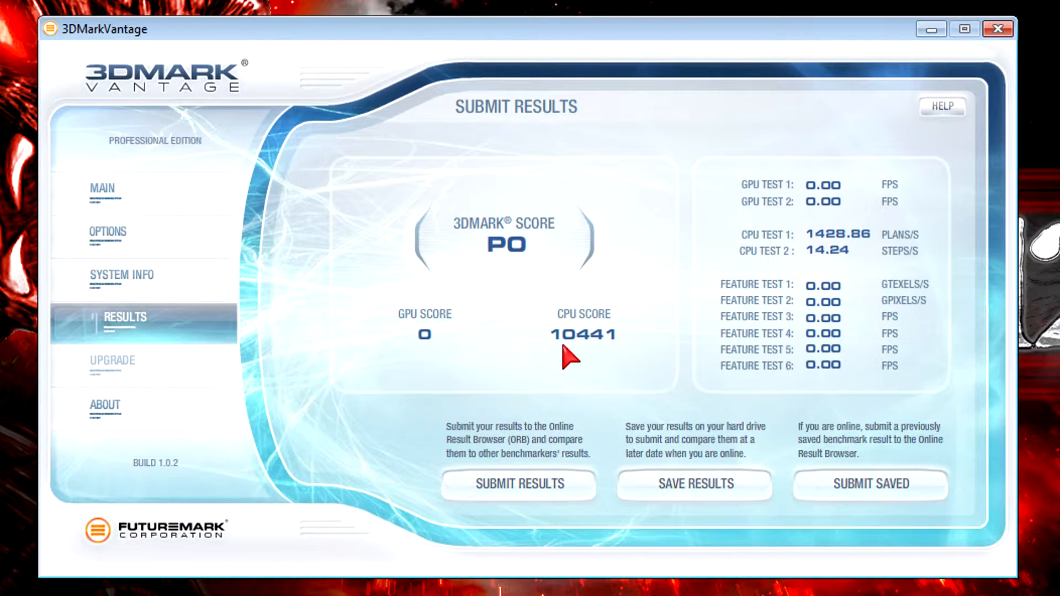
mouse_move(591, 355)
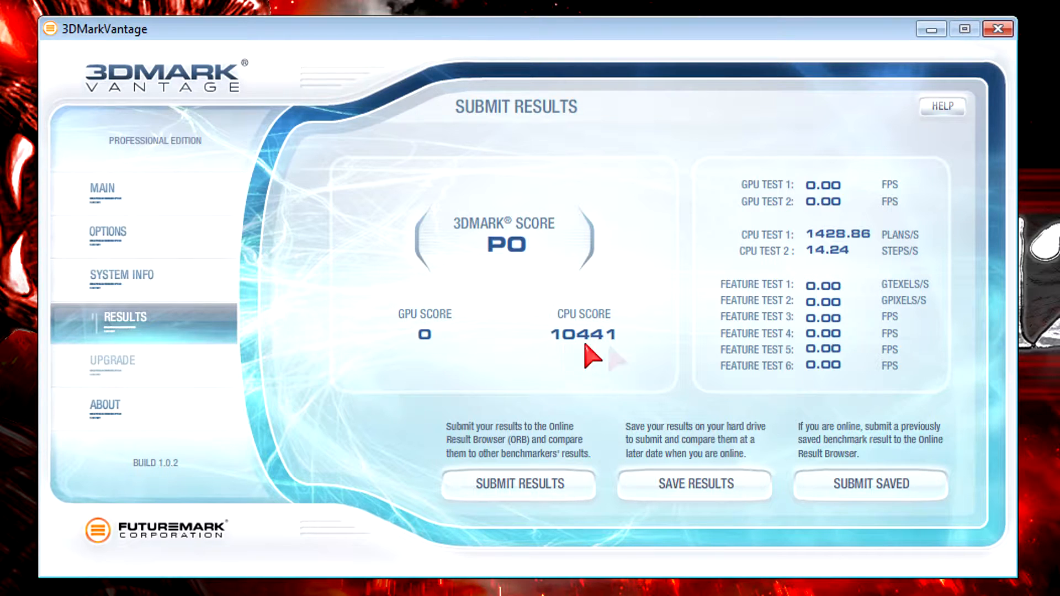
mouse_move(581, 355)
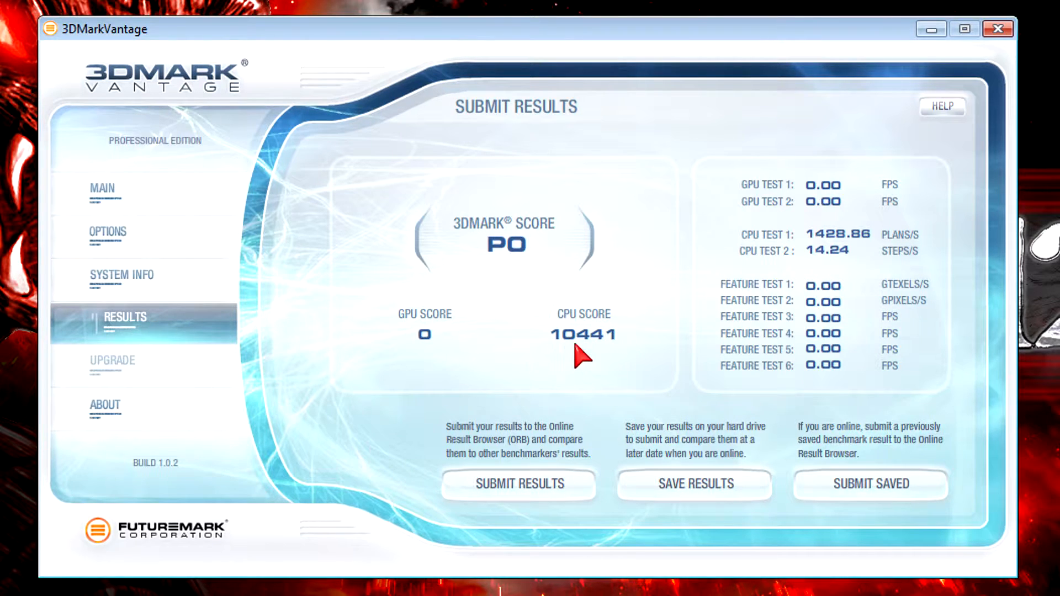
mouse_move(584, 358)
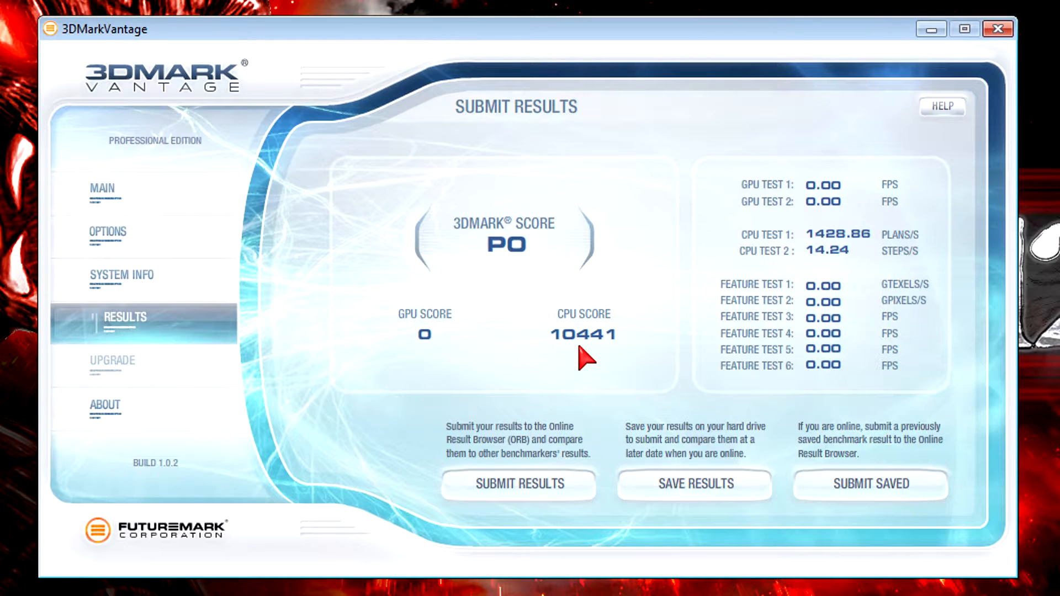
mouse_move(579, 367)
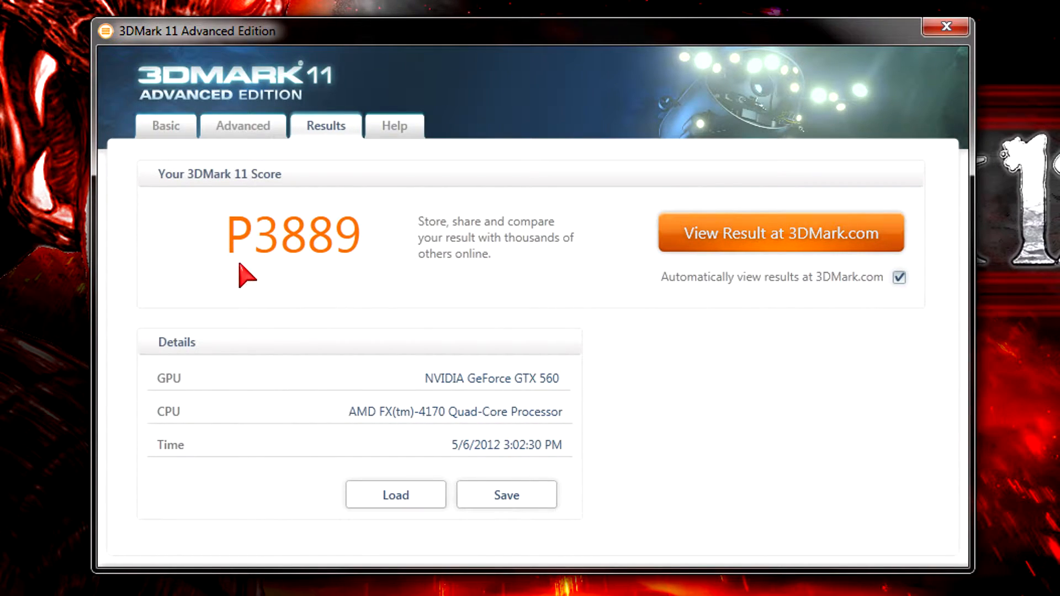
mouse_move(338, 274)
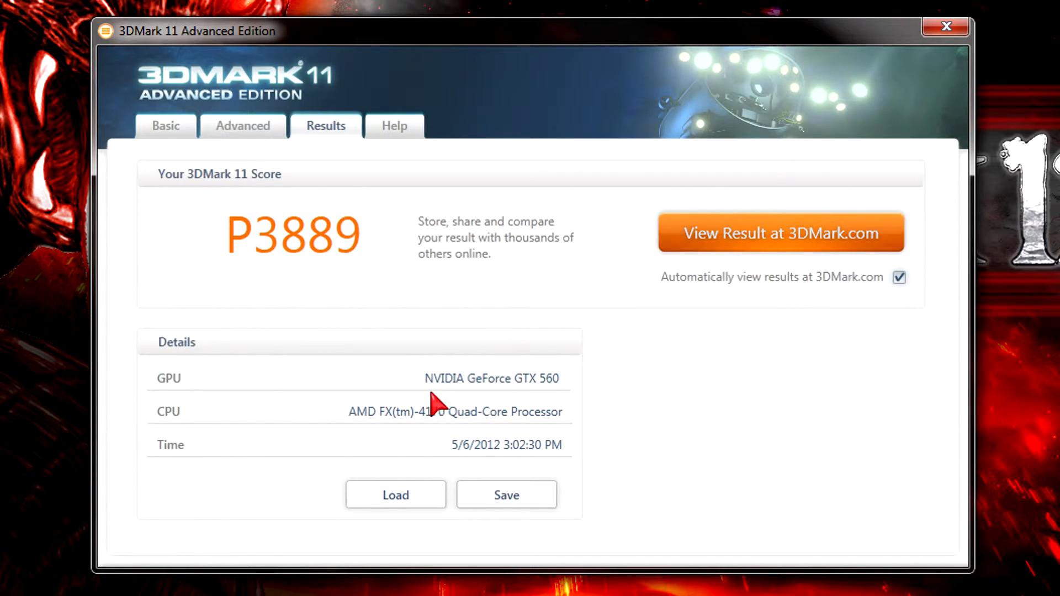
mouse_move(541, 396)
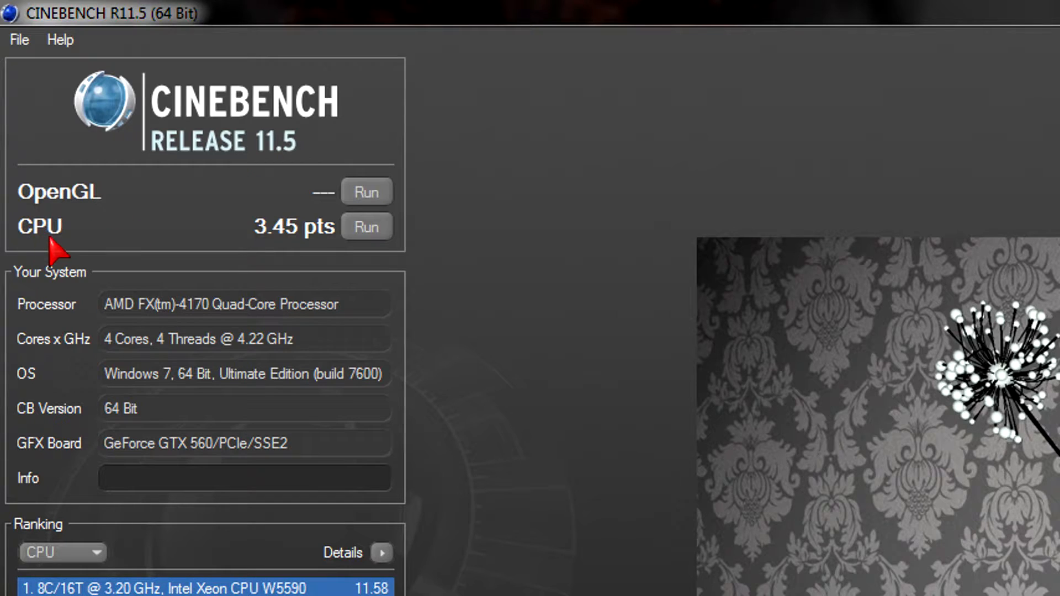
mouse_move(331, 258)
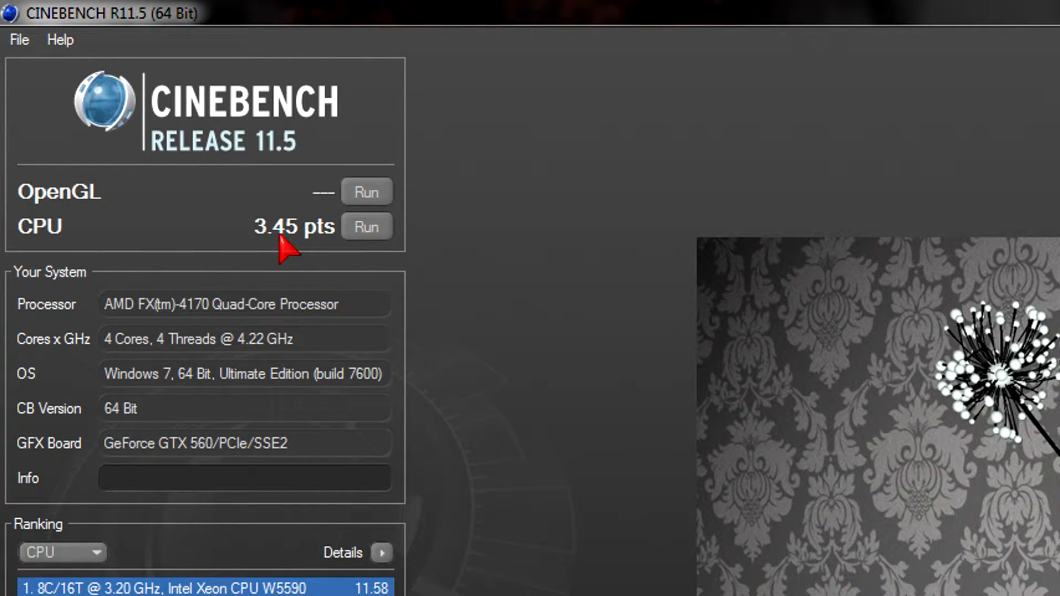
mouse_move(328, 260)
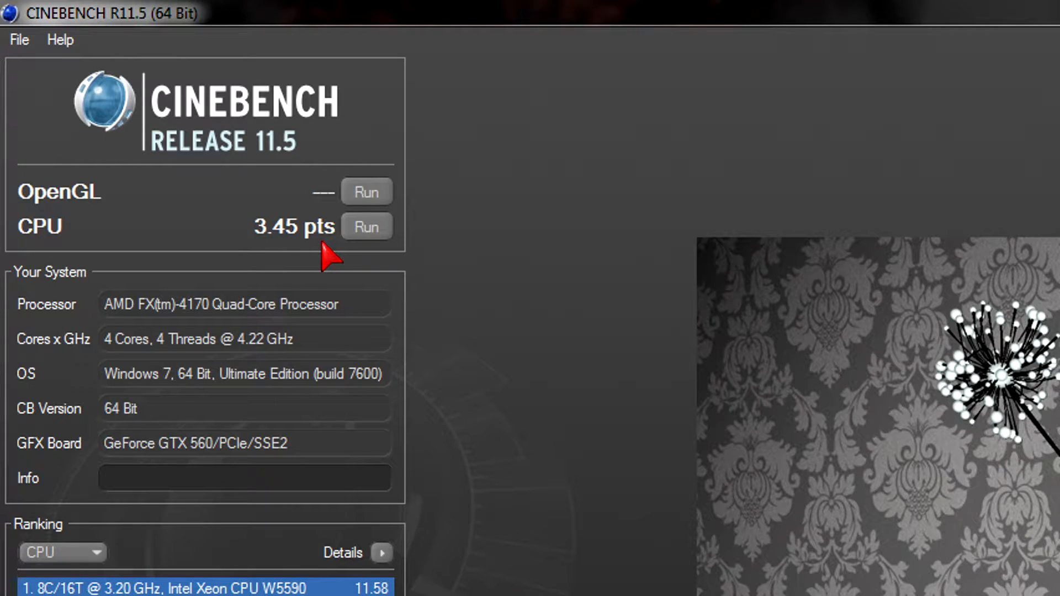
mouse_move(269, 258)
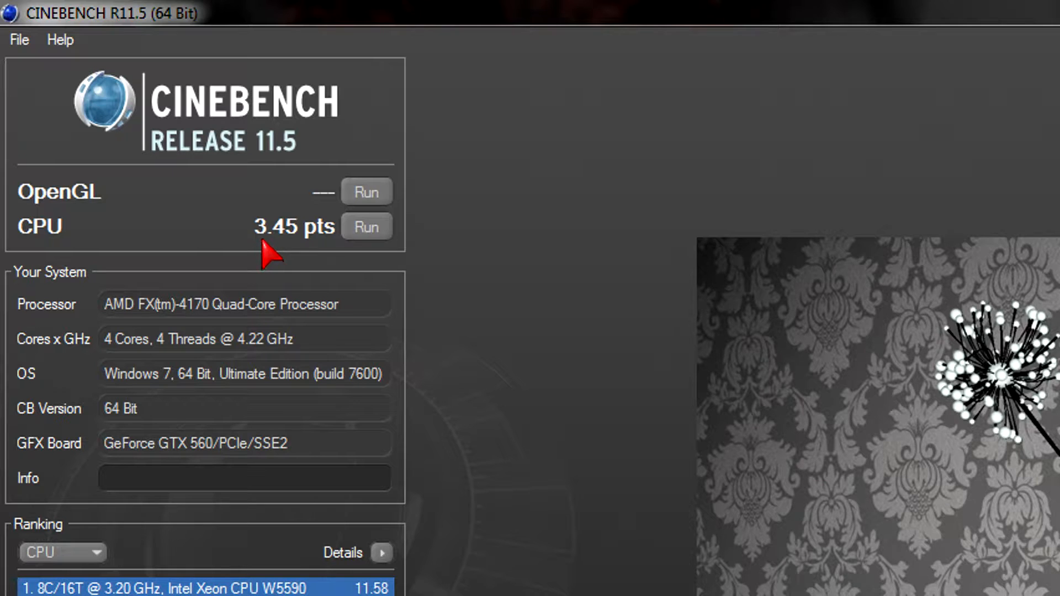
mouse_move(289, 262)
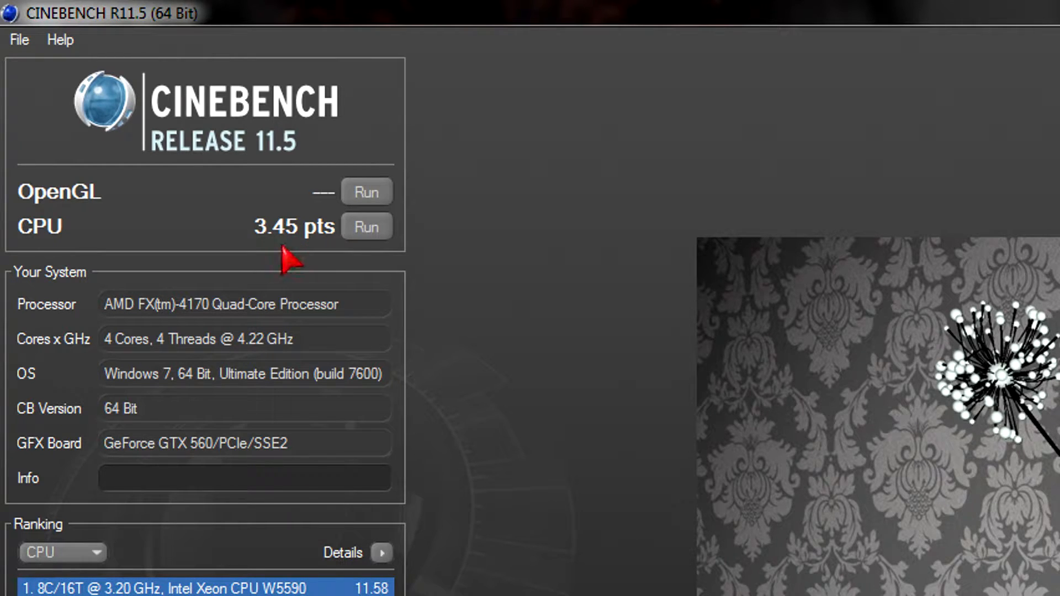
mouse_move(322, 254)
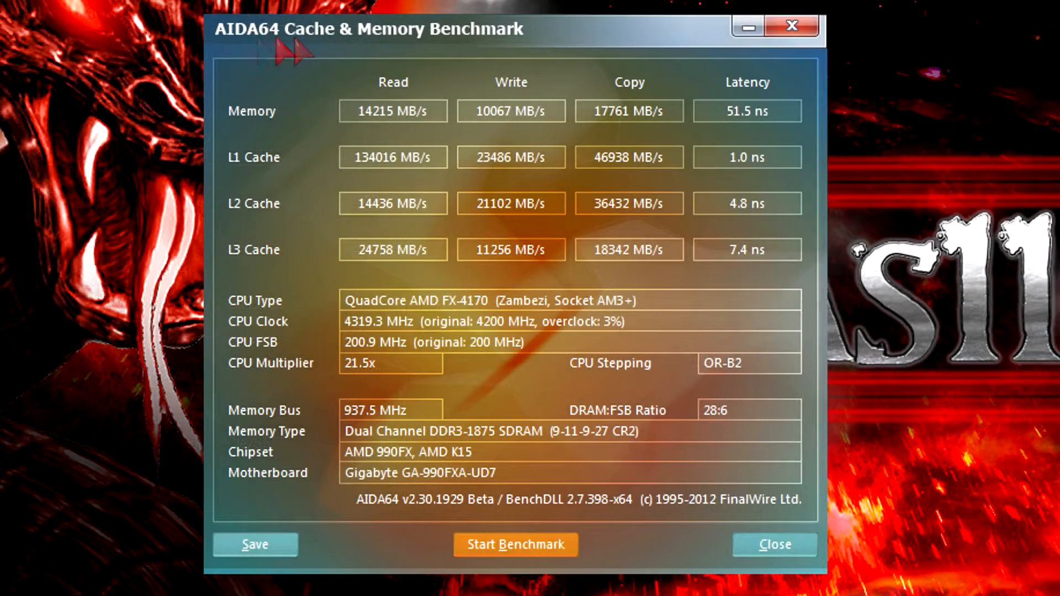
mouse_move(470, 64)
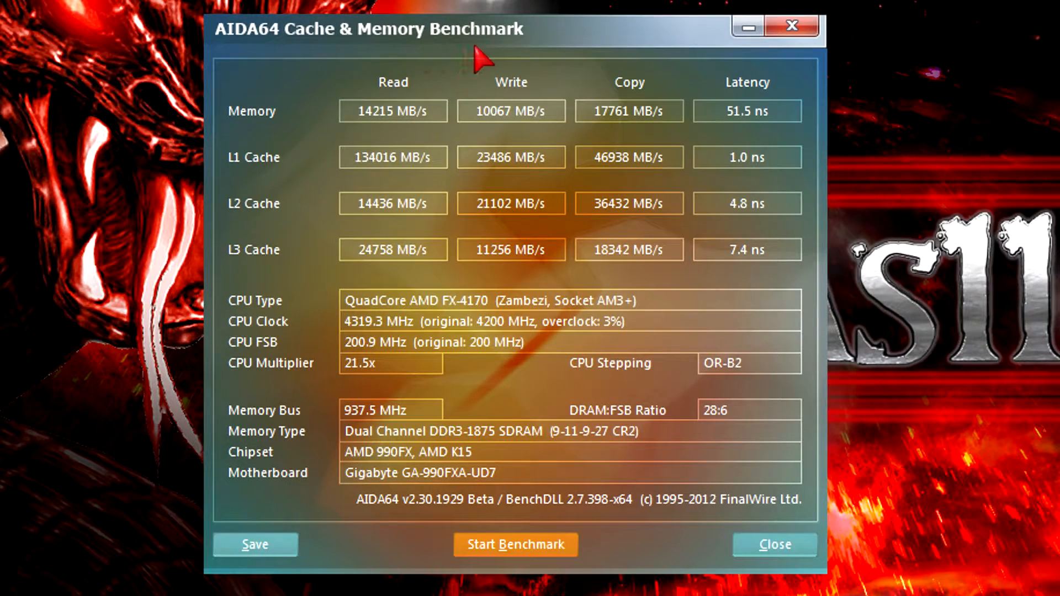
mouse_move(597, 143)
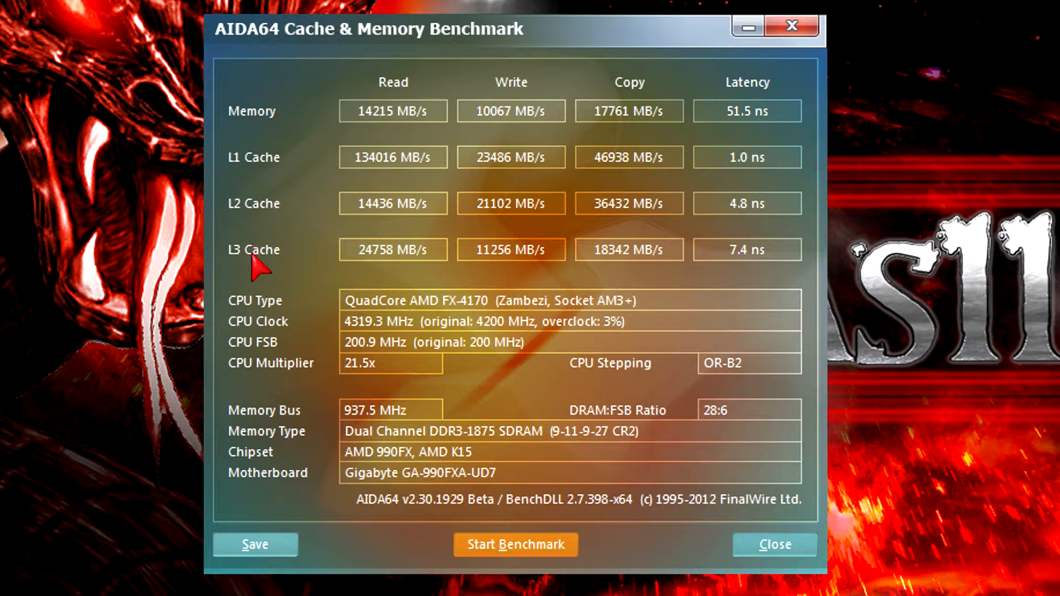
mouse_move(463, 172)
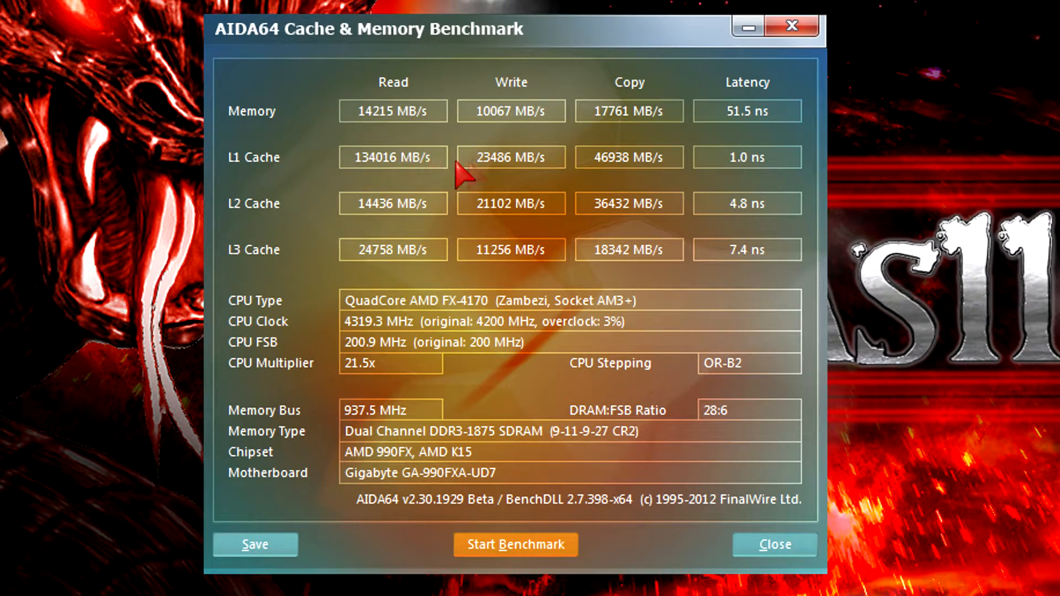
mouse_move(506, 223)
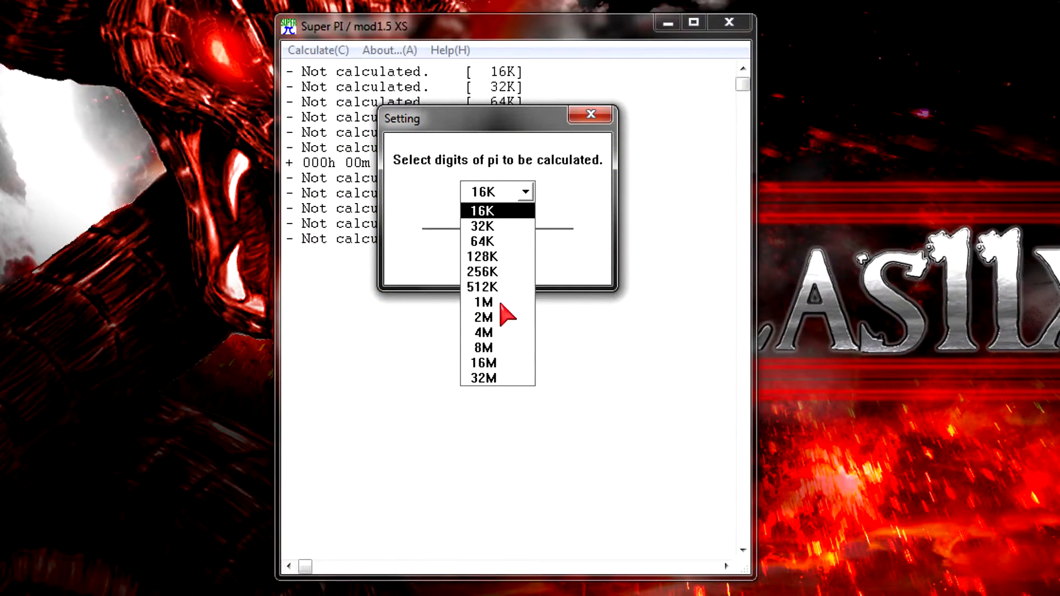
- Choose 1M digits from the Super PI digits dropdown
click(483, 302)
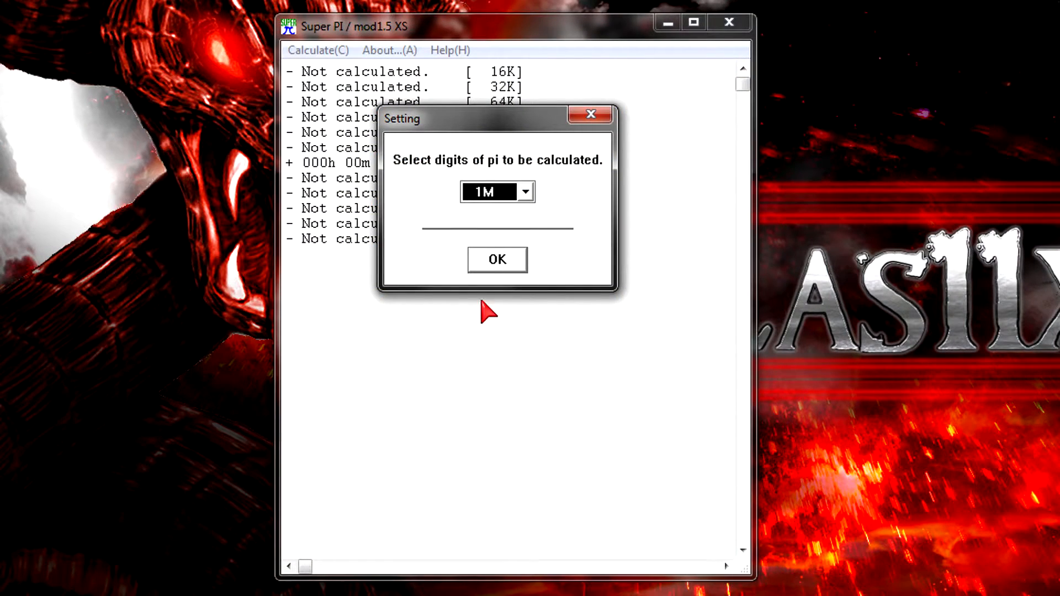
mouse_move(486, 214)
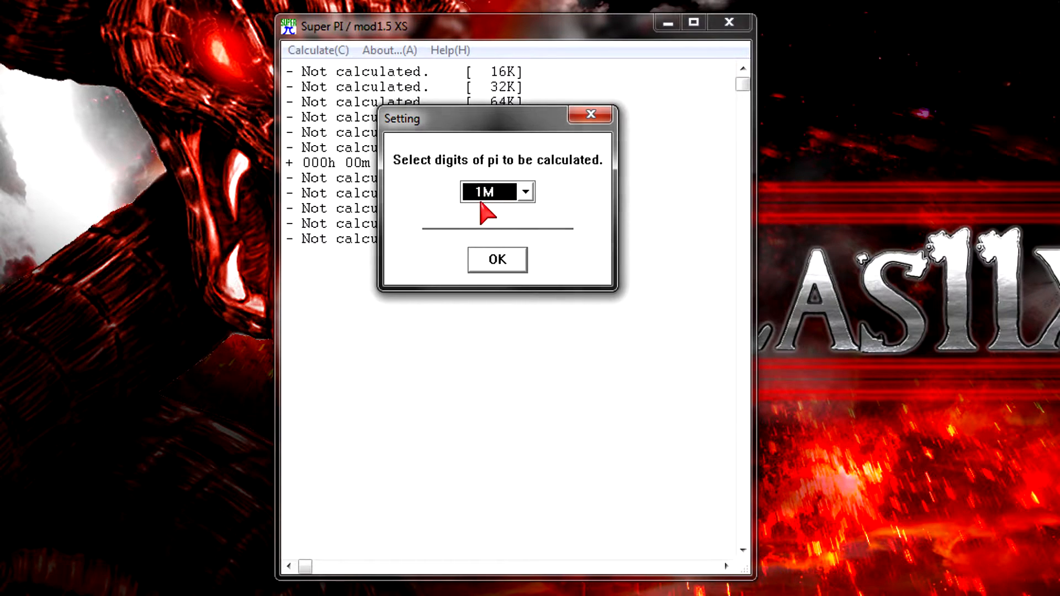
click(497, 260)
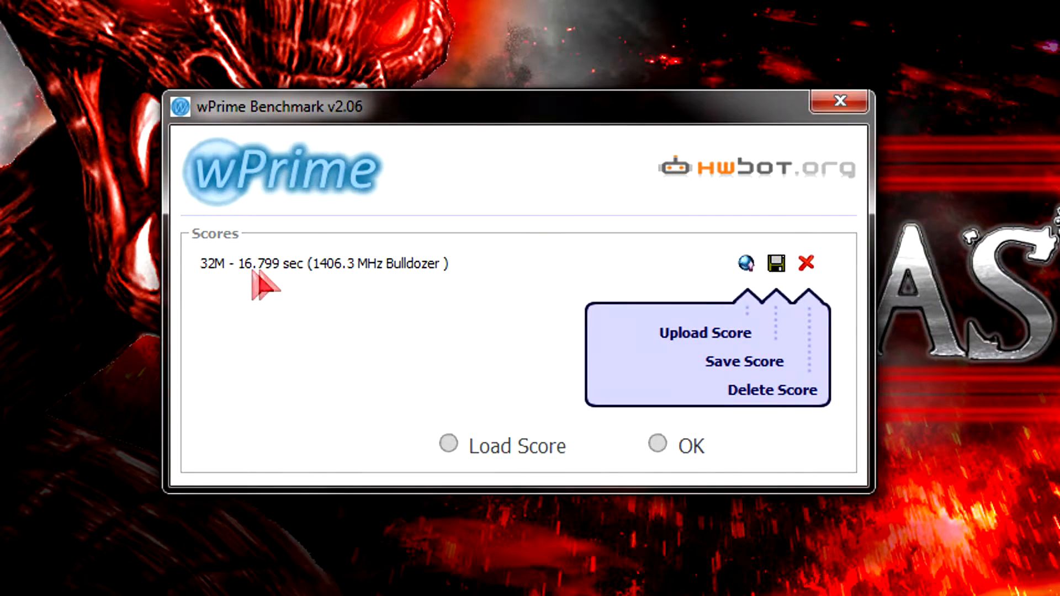
mouse_move(291, 291)
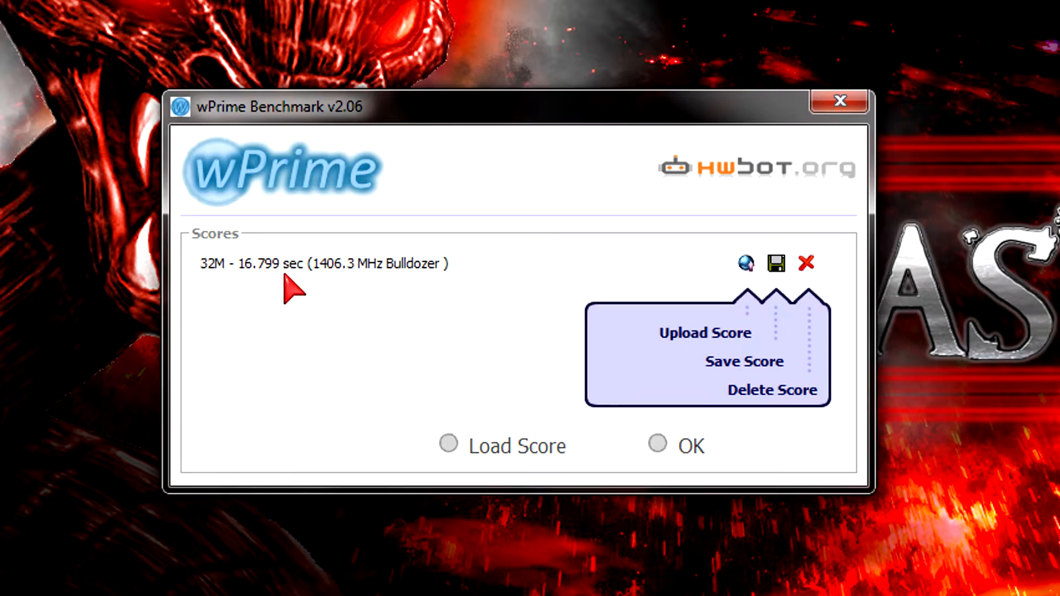